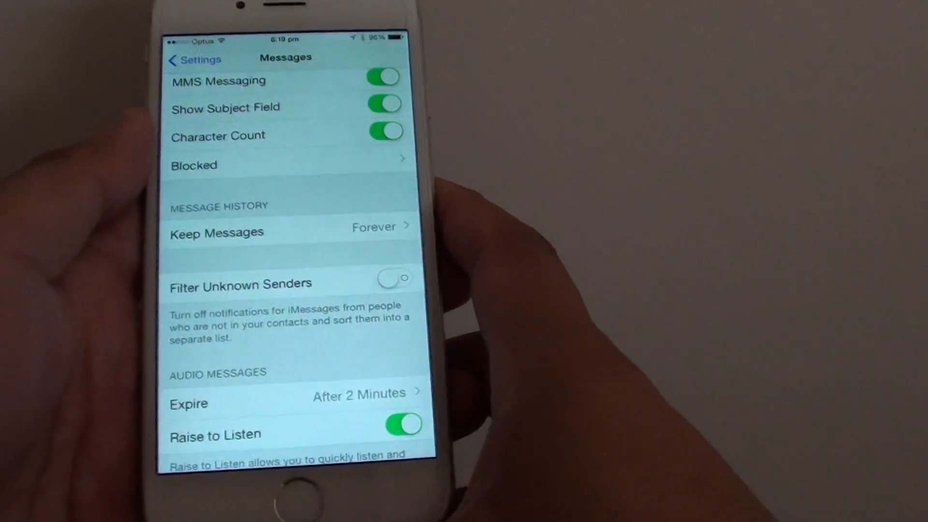
# Exit the Messages settings and return to the home screen.
pyautogui.click(194, 59)
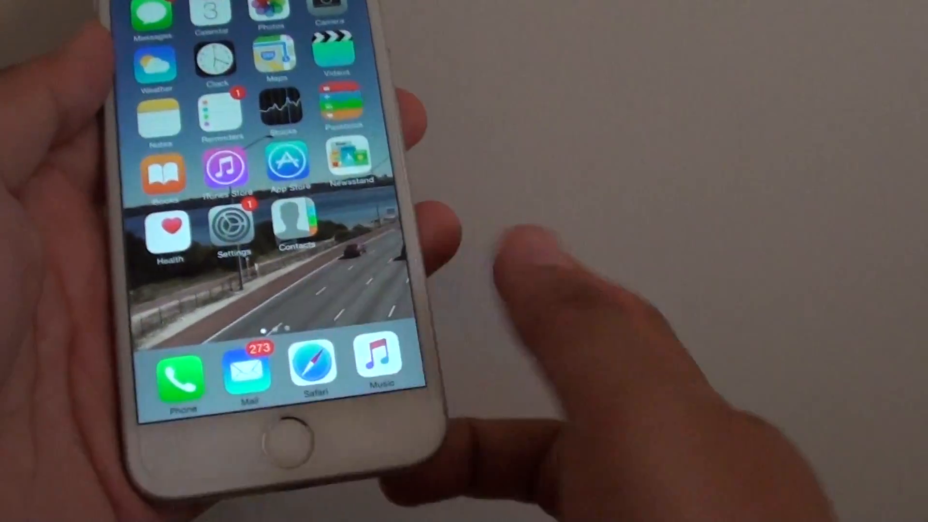
# Reopen Settings > Messages and scroll to the SMS/MMS section with Blocked.
pyautogui.click(233, 228)
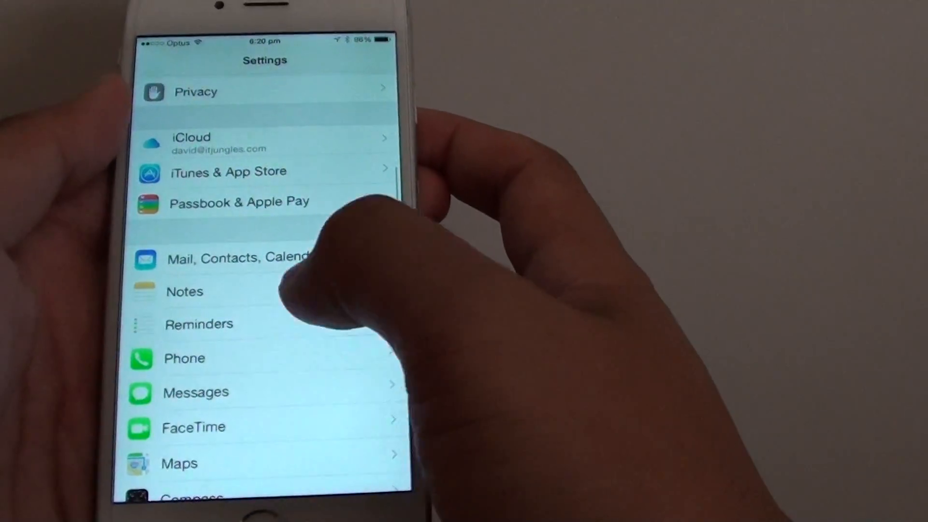
pyautogui.click(195, 391)
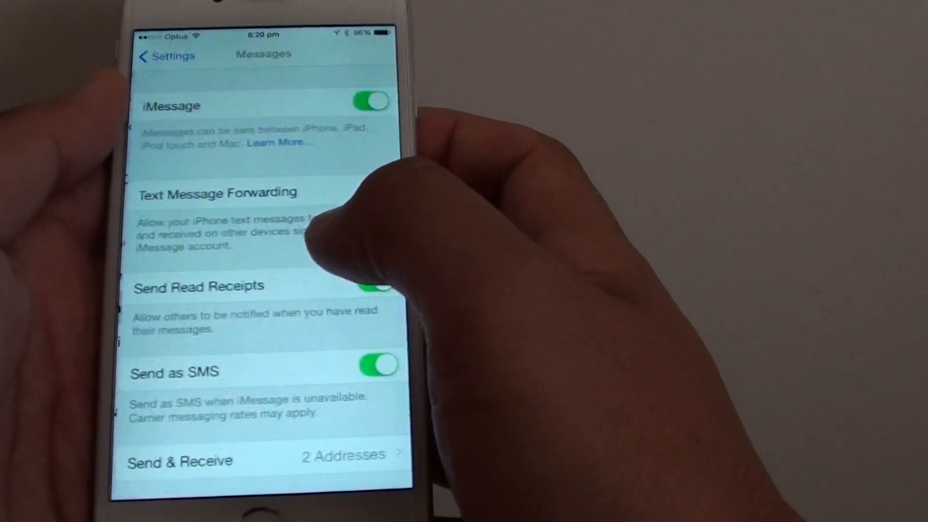
pyautogui.scroll(-3)
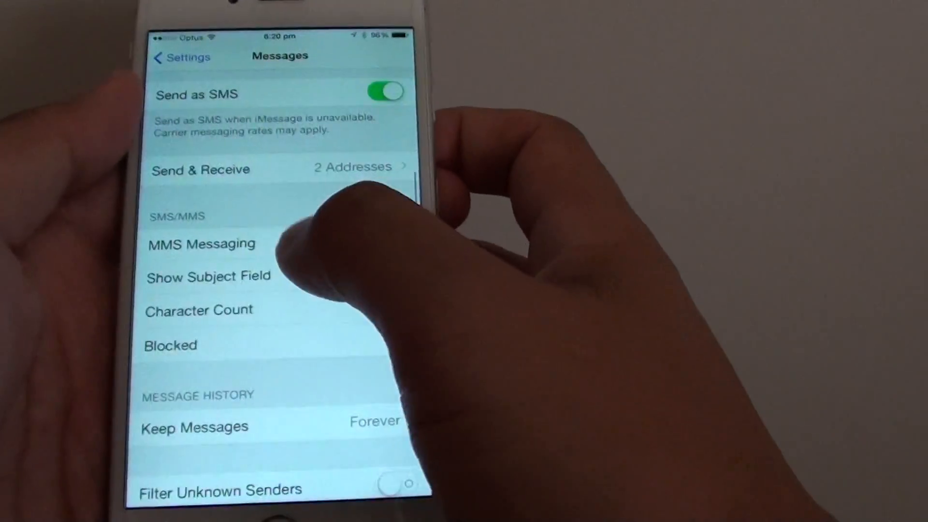
# Show the Blocked list with its three blocked entries, going back once and reopening it.
pyautogui.click(170, 346)
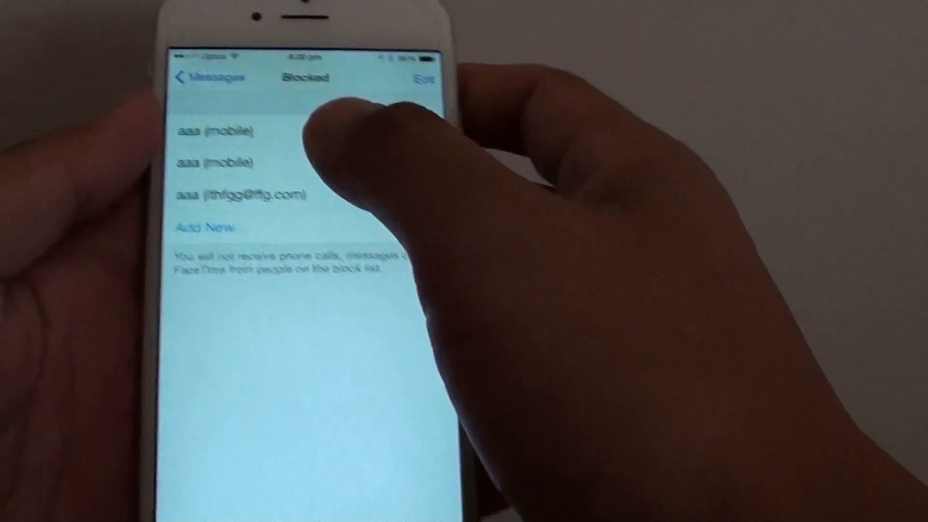
pyautogui.click(201, 77)
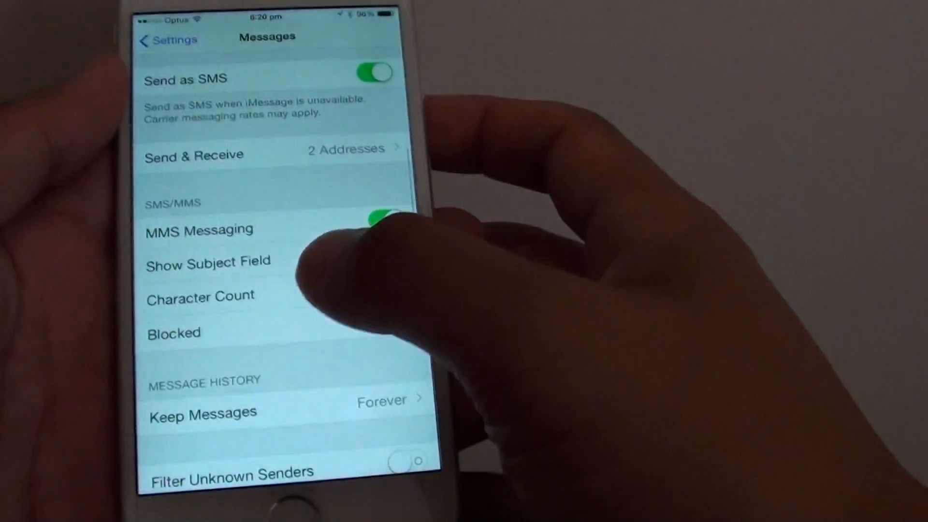
pyautogui.click(173, 332)
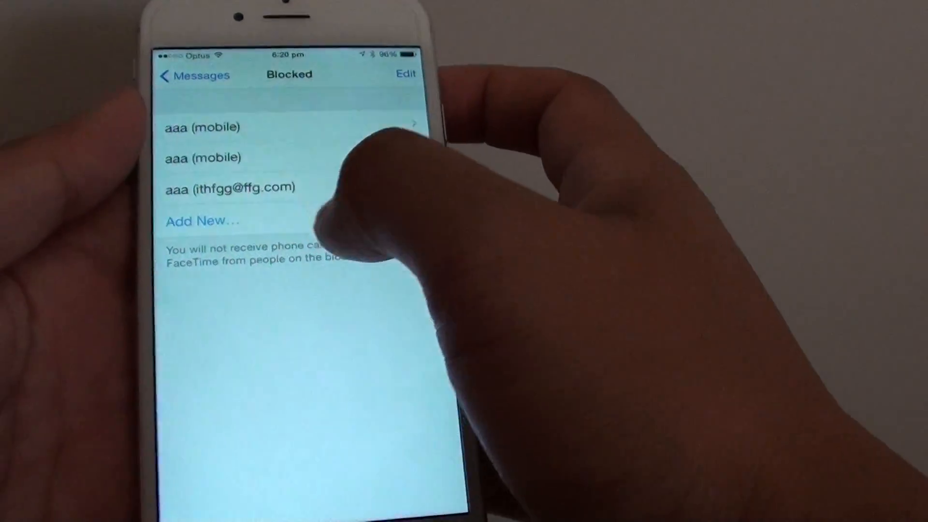
# Add the contact aaa from All Contacts to the block list via Add New….
pyautogui.click(201, 220)
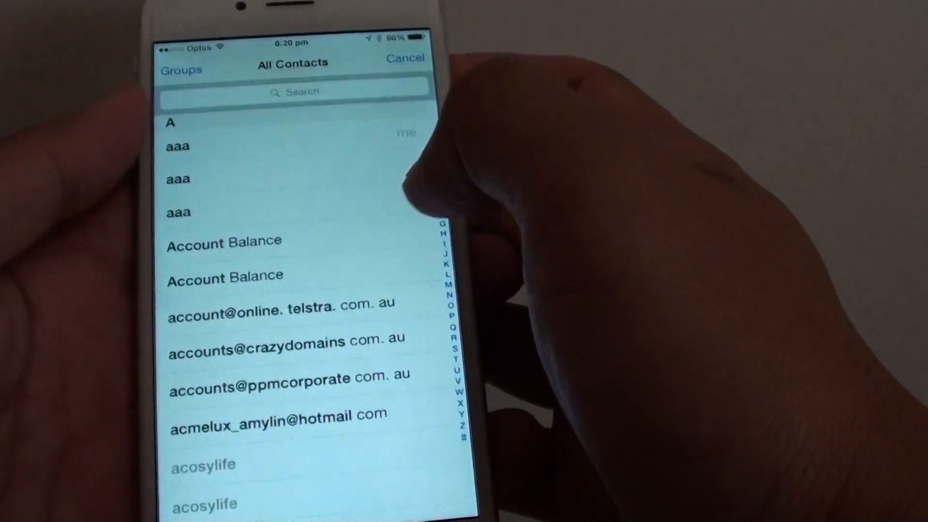
pyautogui.scroll(-3)
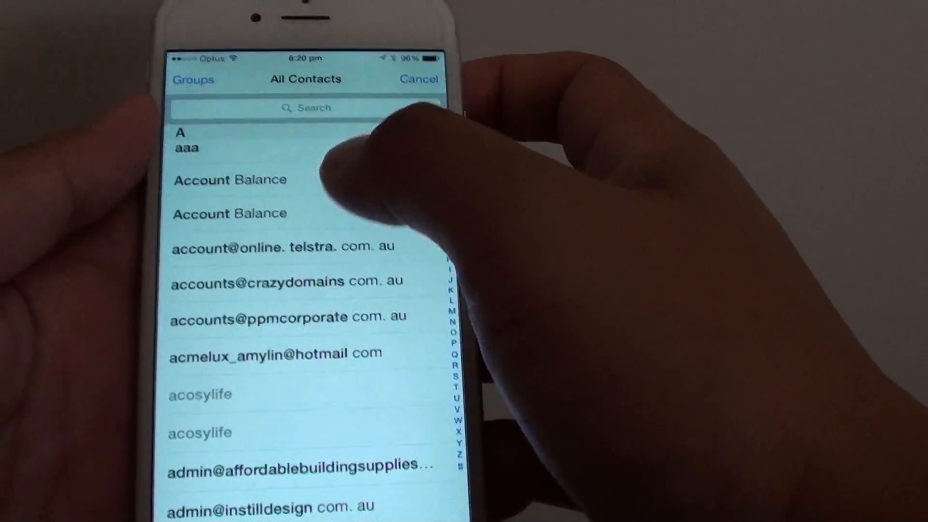
pyautogui.scroll(-3)
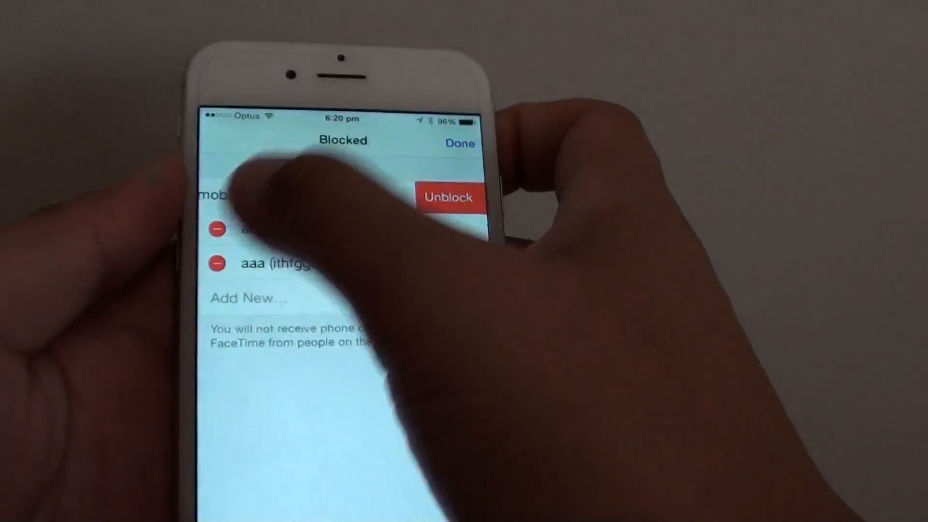
# Finish editing and show the Info page of the first blocked aaa entry.
pyautogui.click(446, 196)
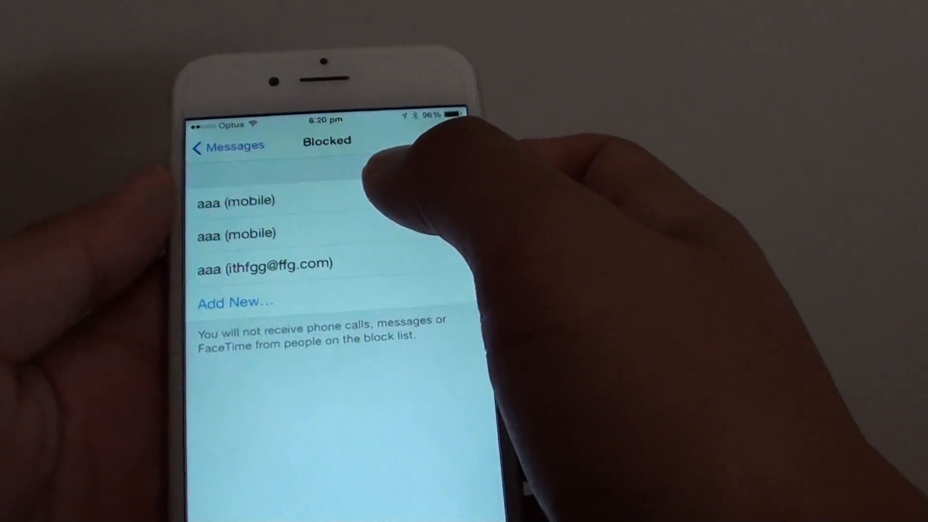
pyautogui.click(235, 201)
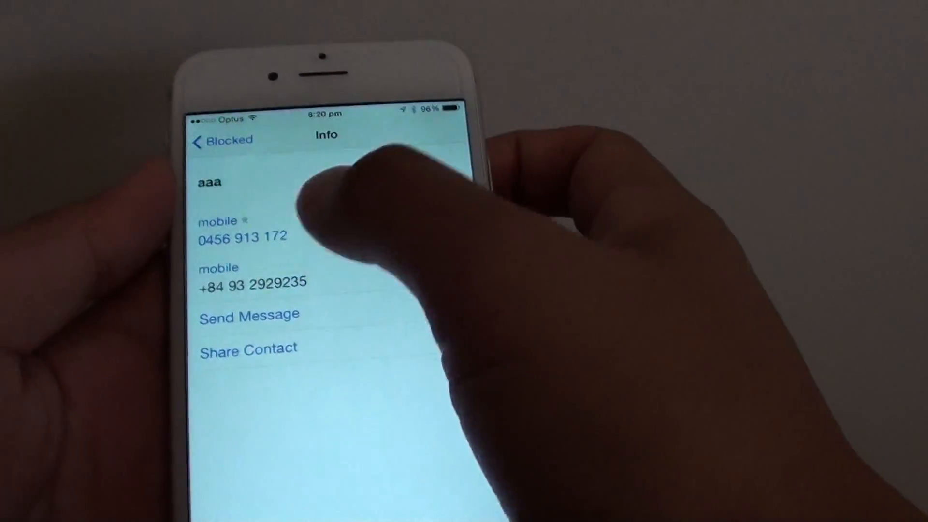